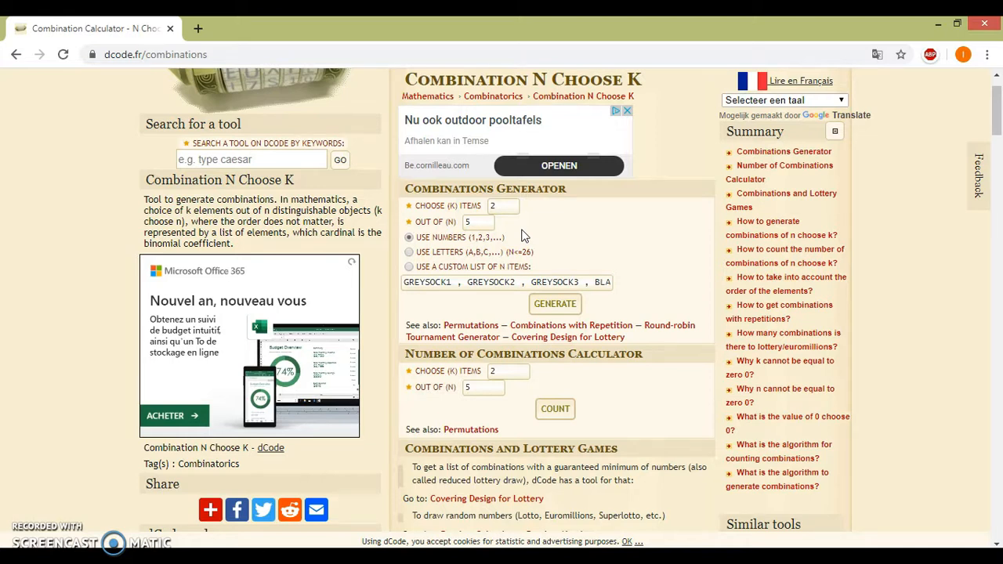
- Switch the Combinations Generator to the custom list of sock names, choosing 2 of 5
{"action": "left_click", "coordinate": [409, 266]}
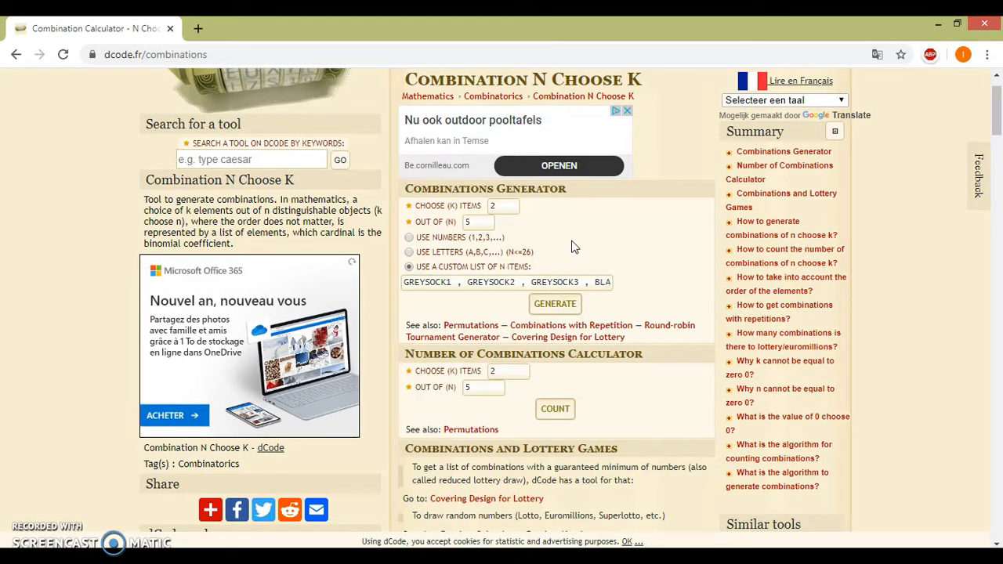
- Generate the 10 sock pairs (5 choose 2) in the Results panel
{"action": "left_click", "coordinate": [555, 303]}
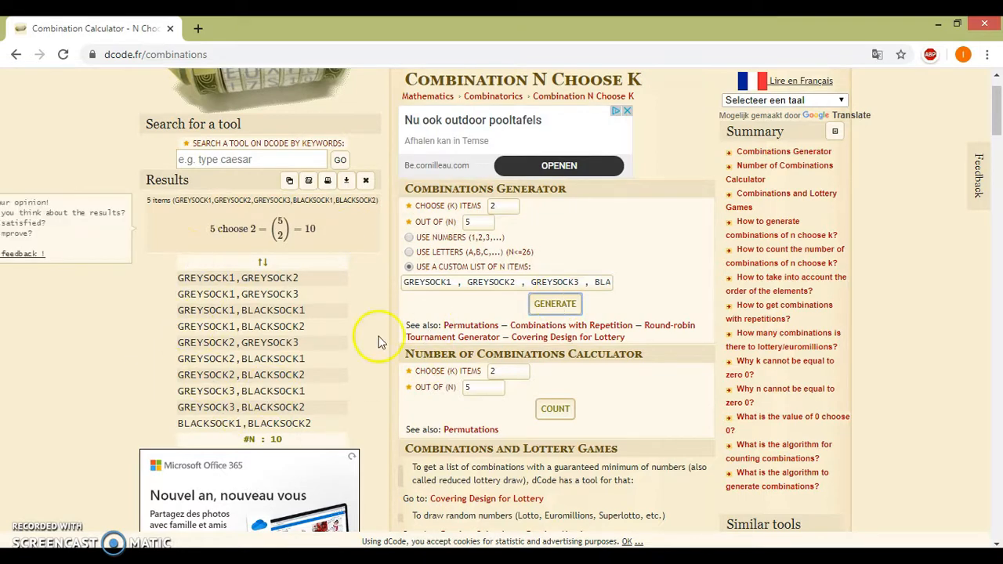